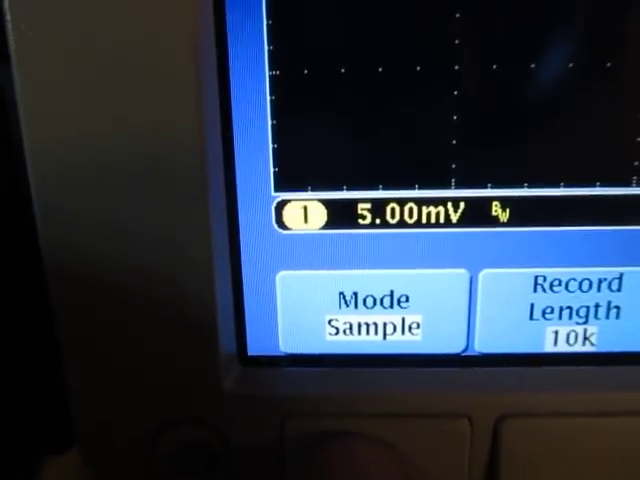
Step: Open the Acquire Mode side menu listing Sample, Peak Detect and Hi Res
left_click(370, 313)
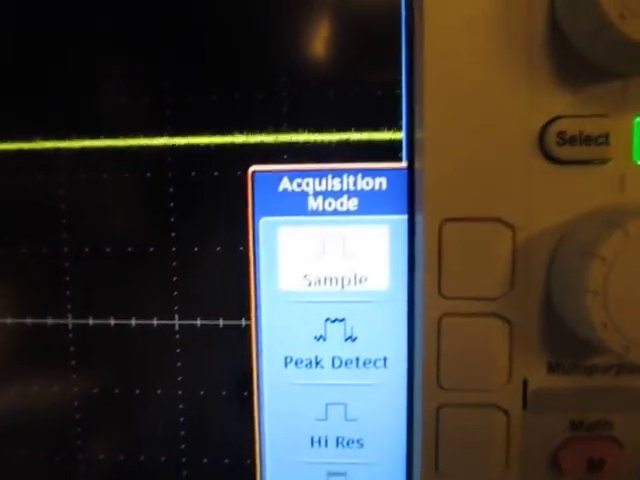